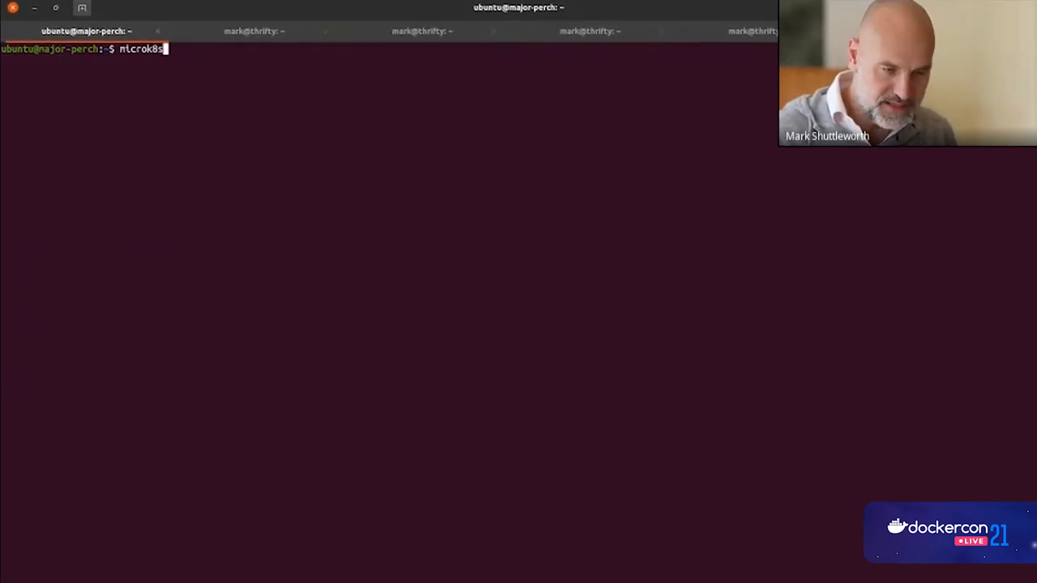
Step: Run 'microk8s status' to confirm it is running with dns, ha-cluster and storage enabled
text( status)
key(Return)
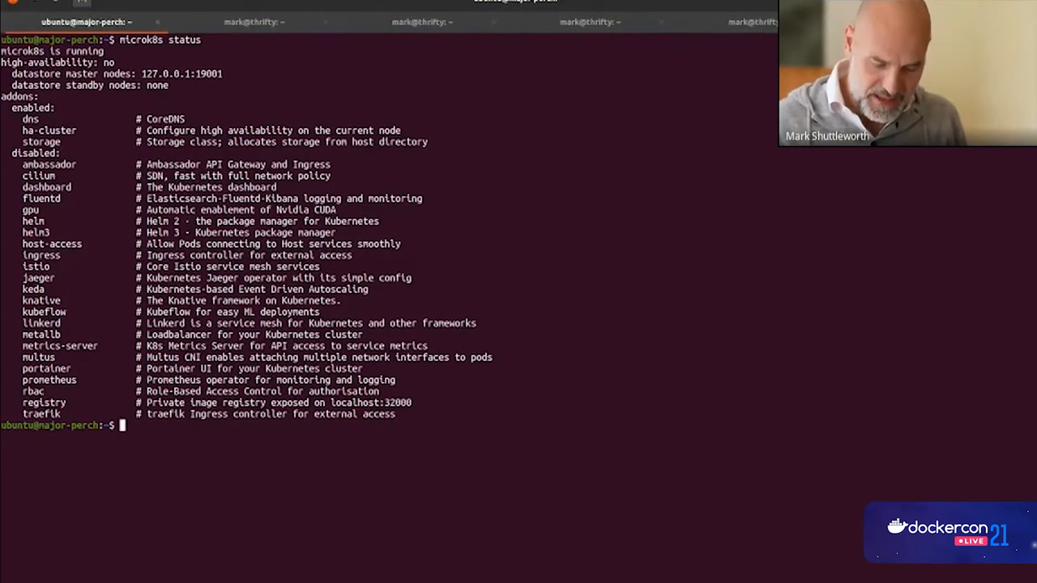
text(juju)
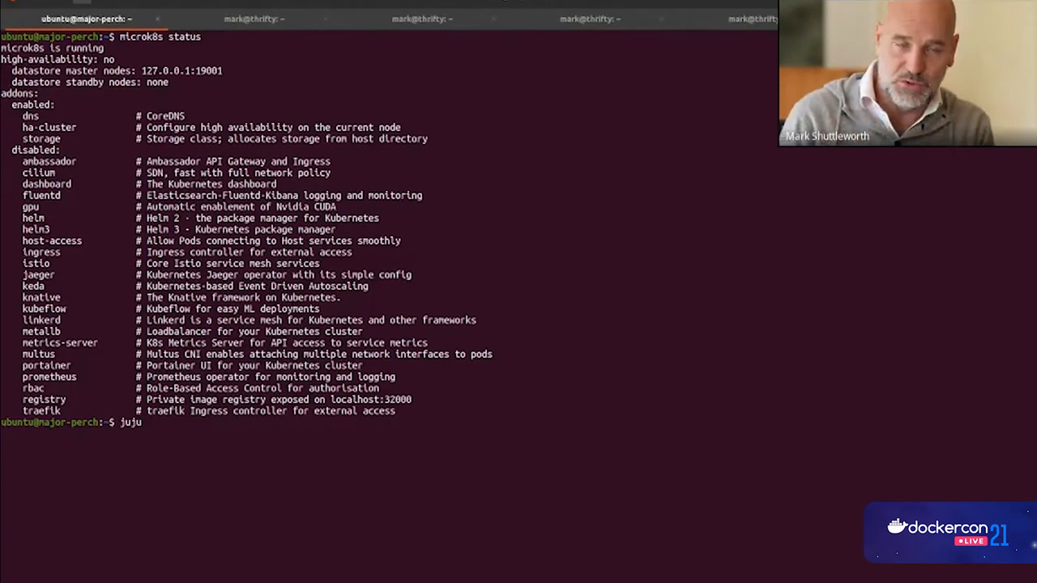
Step: Run 'juju bootstrap microk8s' to bring up the microk8s-localhost controller
text(bootstrap mic)
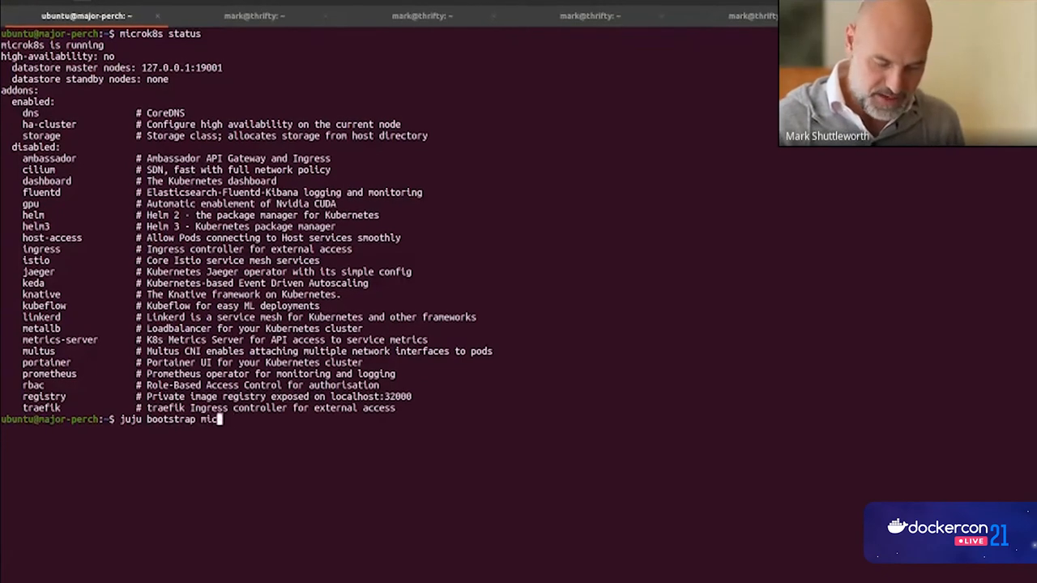
text(rok8s)
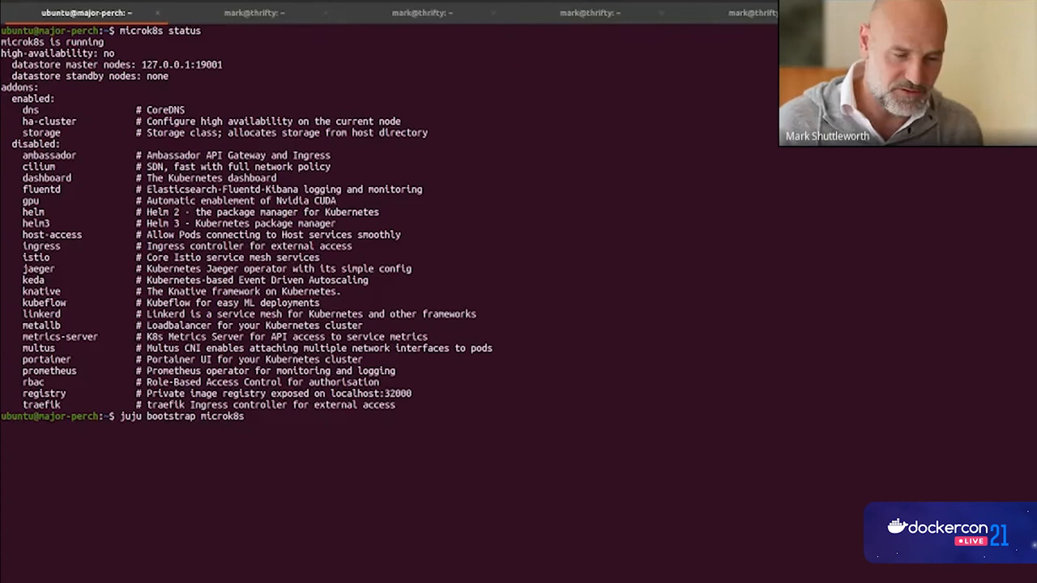
key(Return)
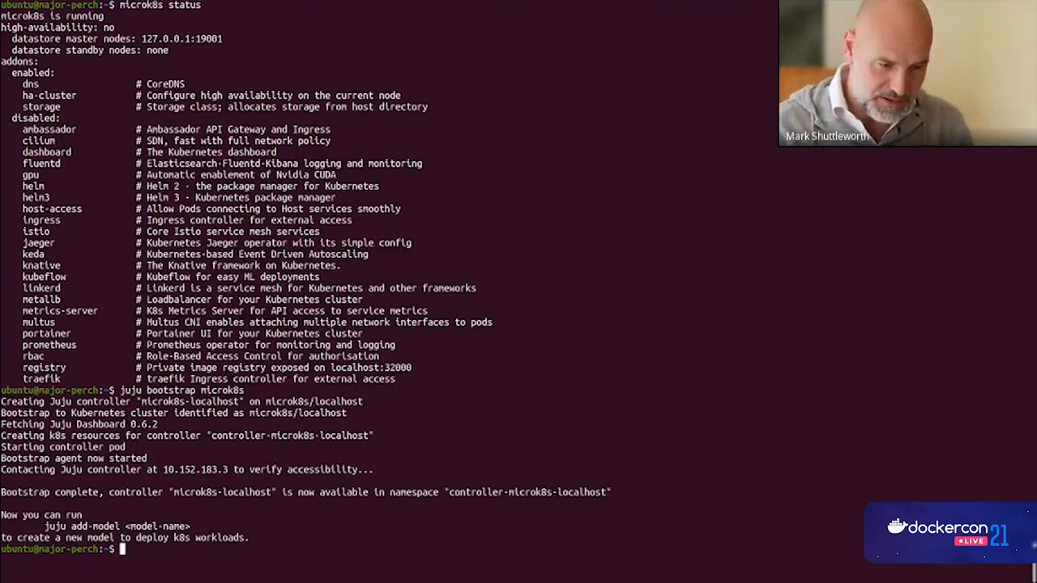
Step: Create the 'community' Juju model with 'juju add-model community'
text(juju add-model co)
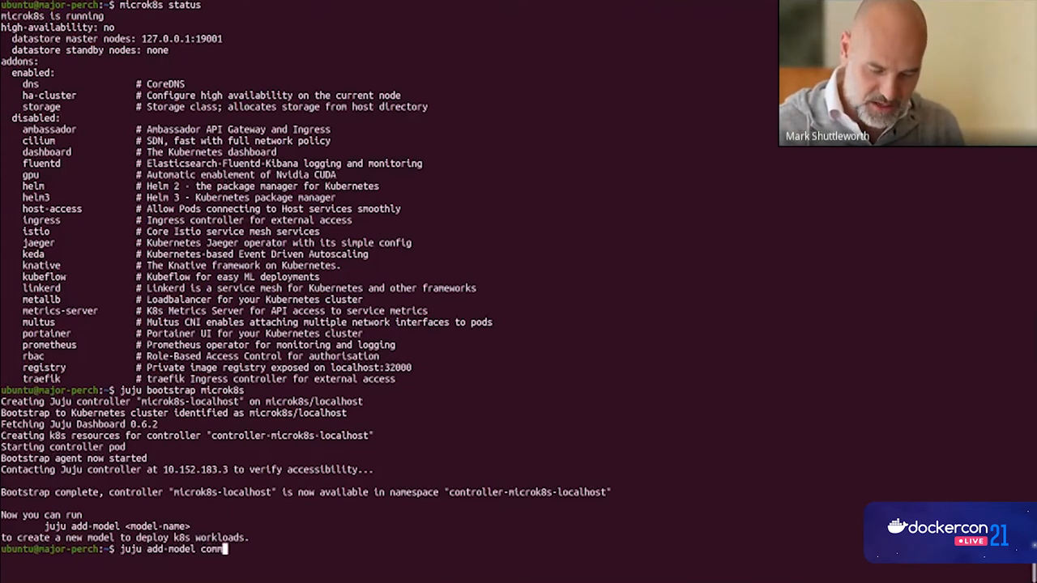
text(munity)
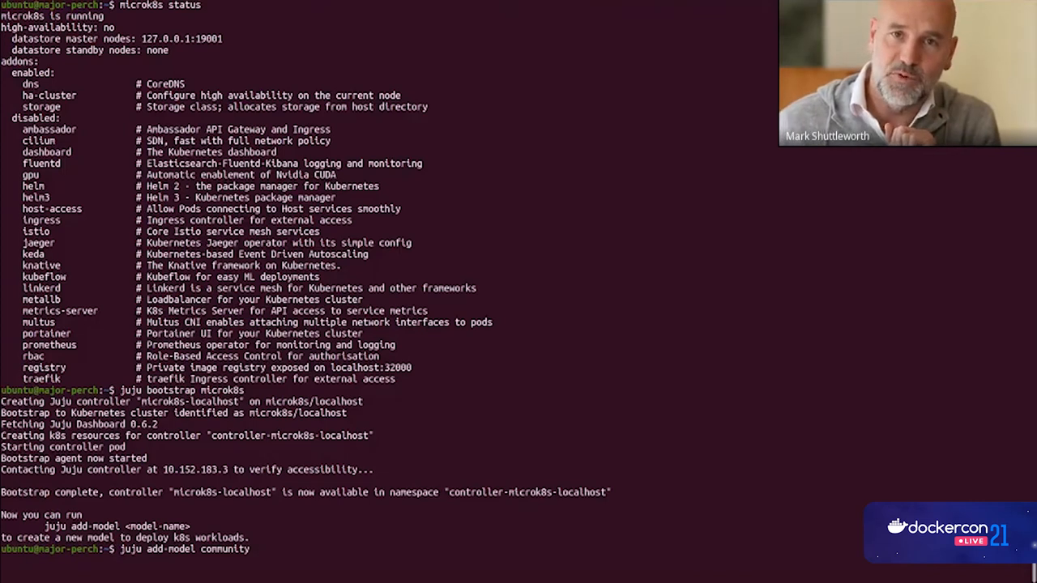
key(Return)
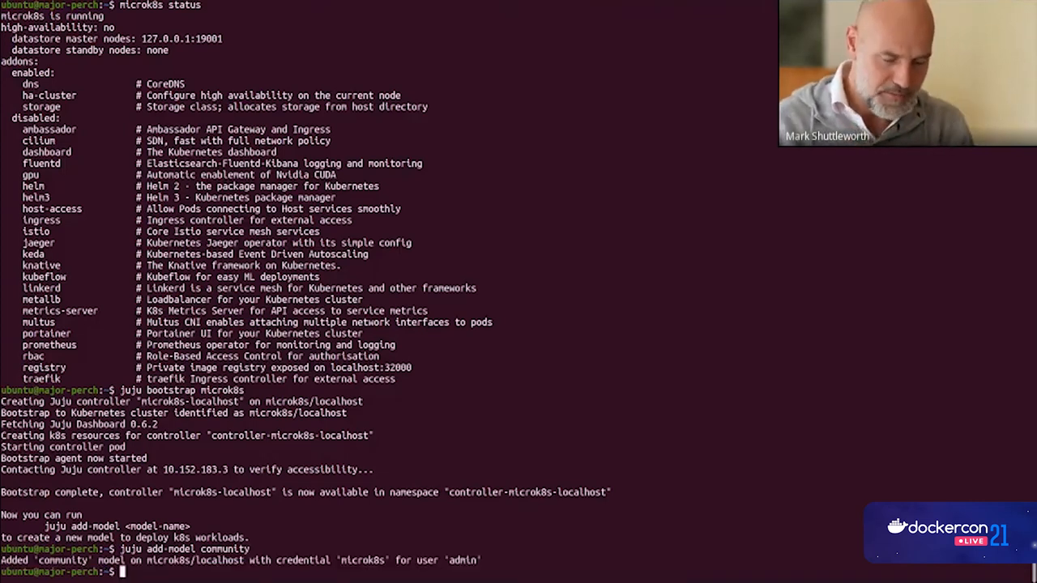
Step: Deploy the mattermost-k8s and postgresql-k8s charms into the model
text(juju deploy mattermost-k8s)
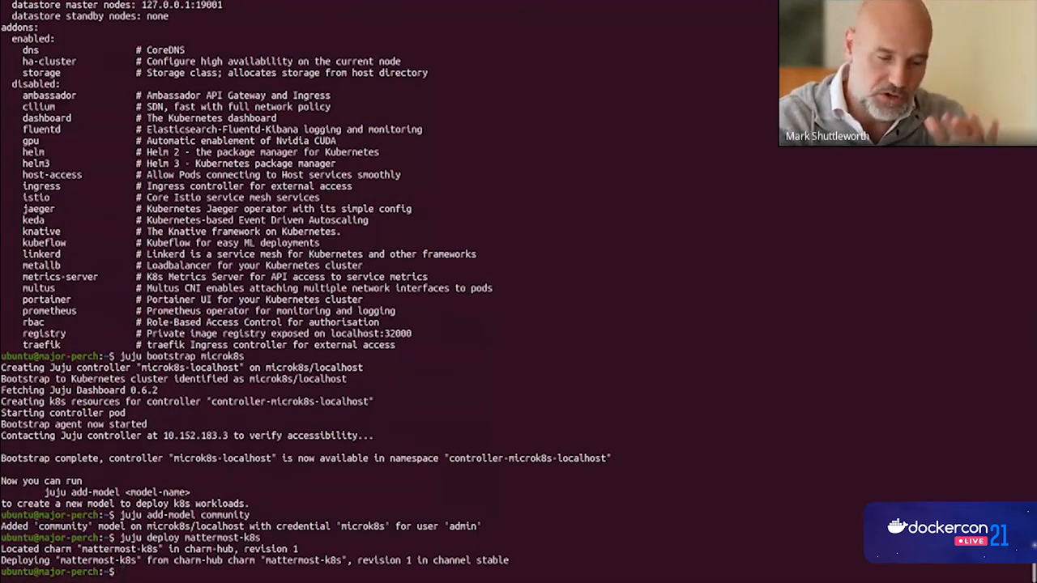
text(juju)
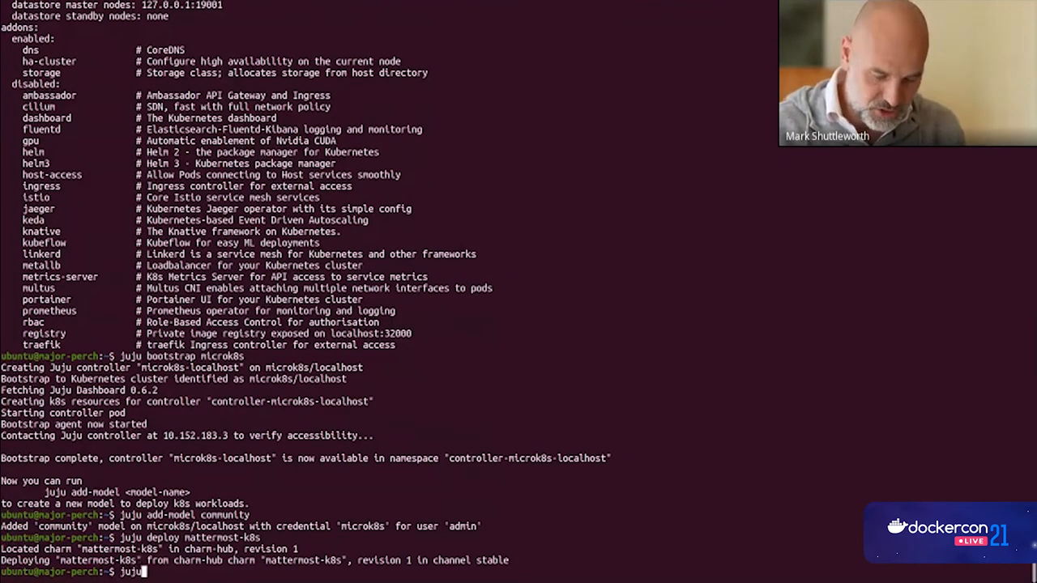
text(deploy postgre)
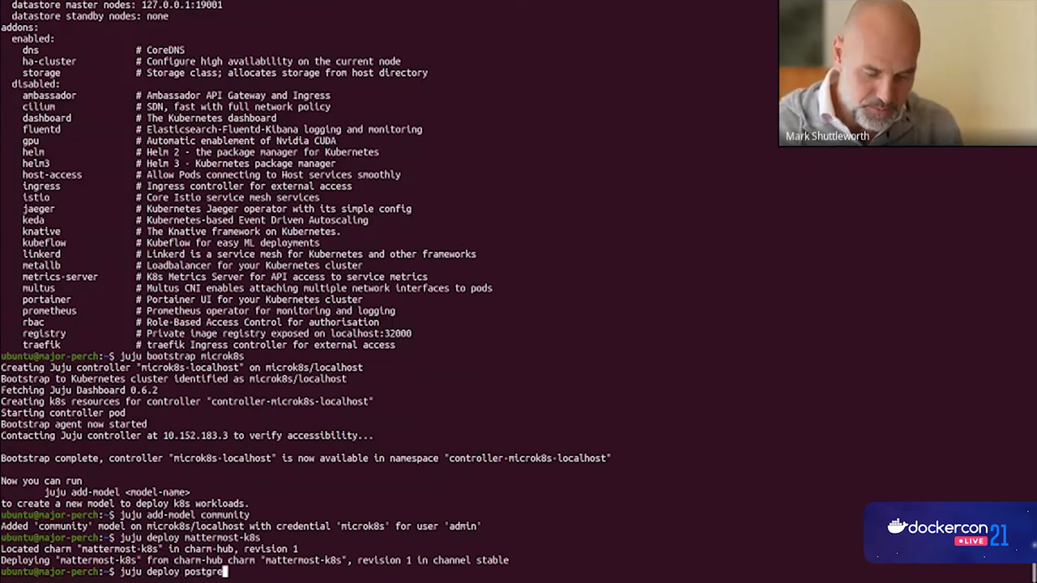
text(sql-k8s)
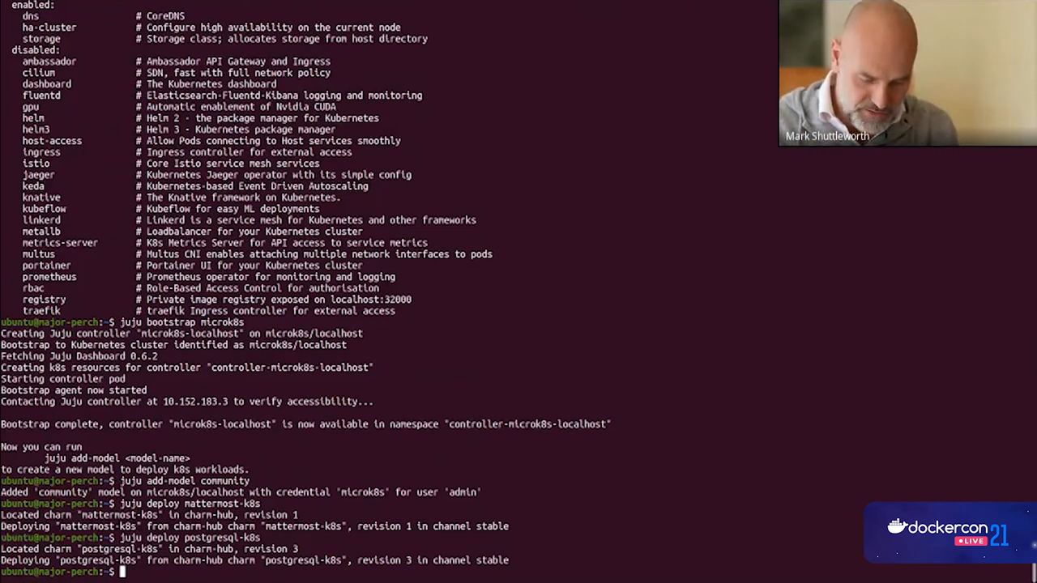
Step: List pods in all namespaces with 'microk8s.kubectl get pods --all-namespaces'
text(microk8s.kubectl get)
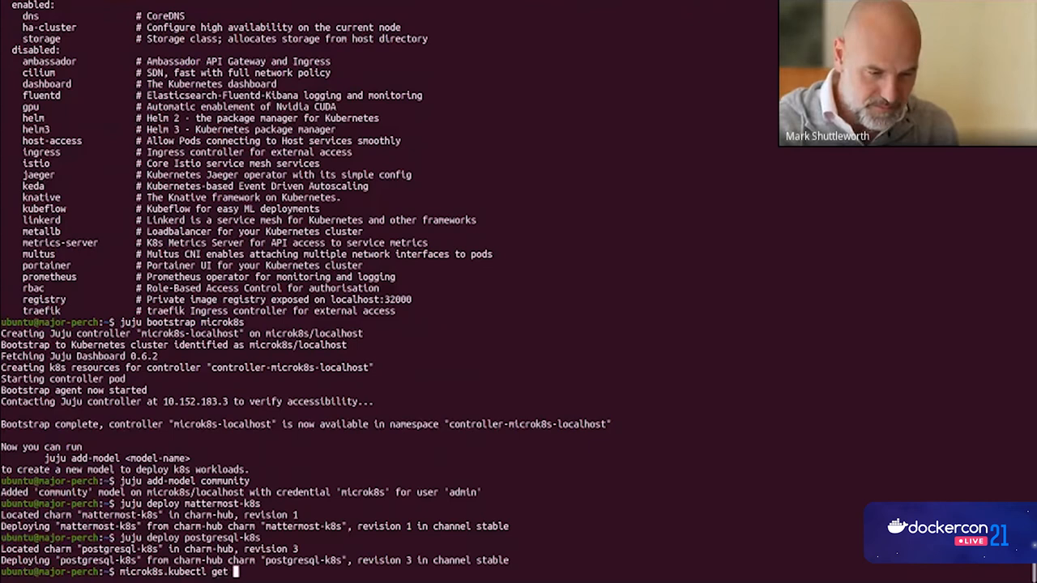
text(pods --all-namespaces)
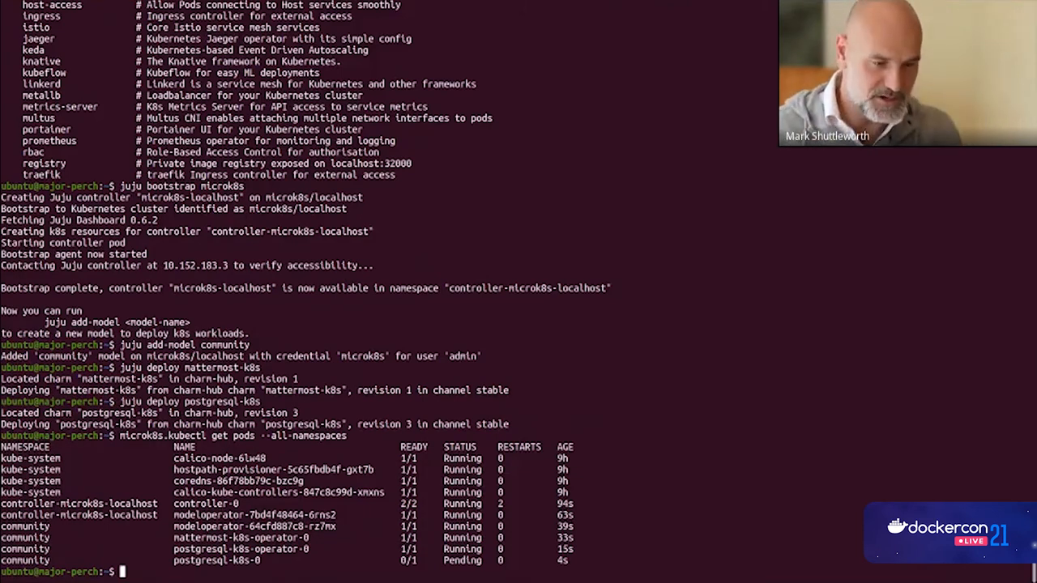
Step: Run 'juju status' to see postgresql-k8s active and mattermost-k8s awaiting a database relation
text(juju status)
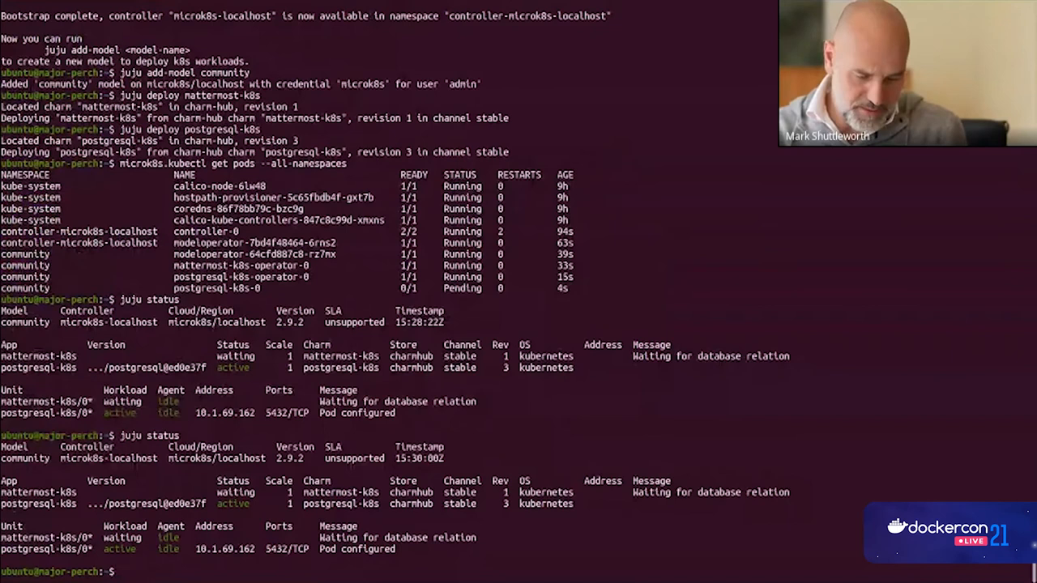
Step: Run 'juju relate mattermost-k8s postgresql-k8s', which fails as ambiguous between db and db-admin
text(juju)
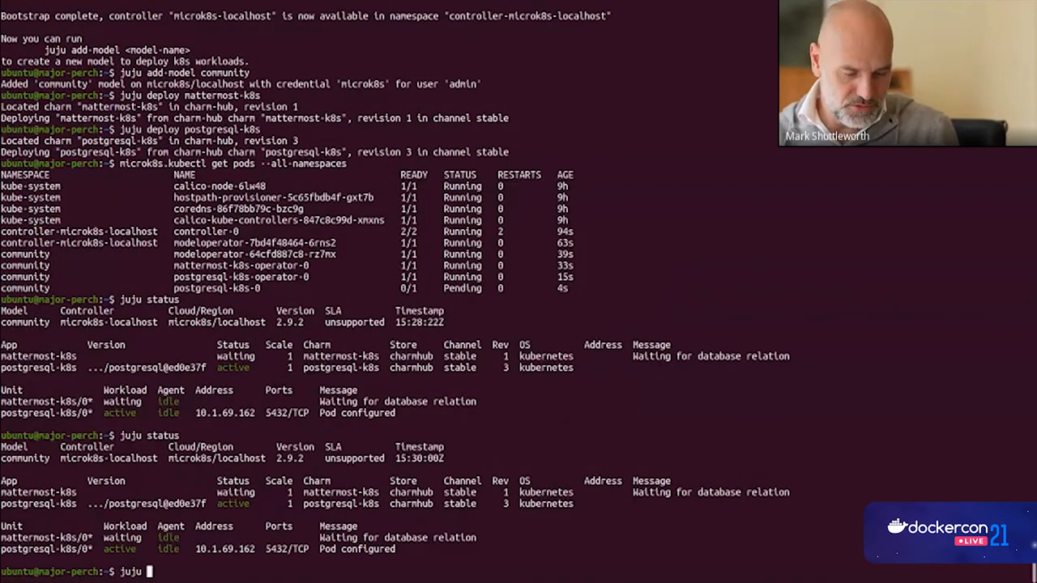
text(relate n)
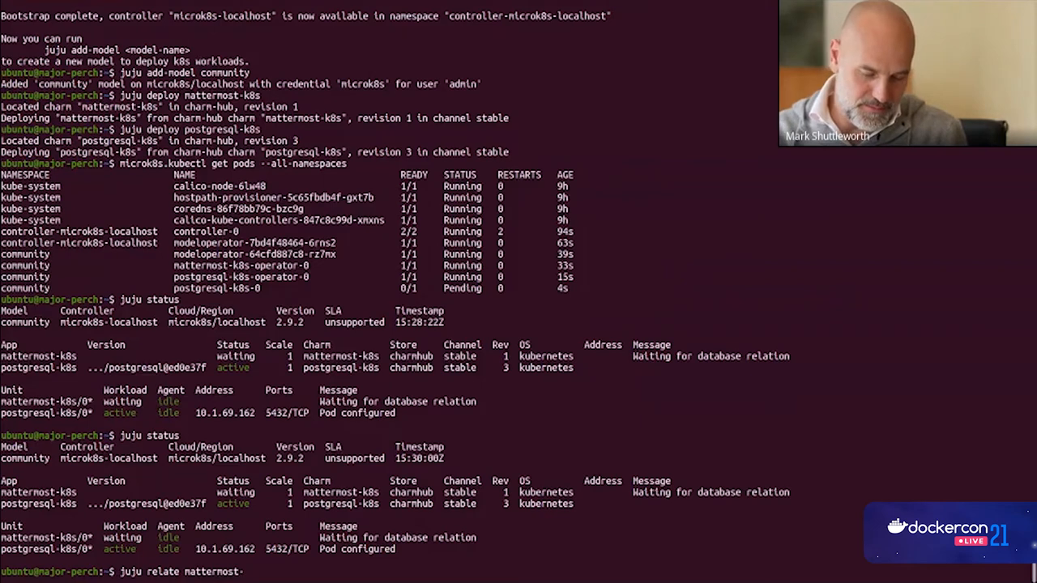
text(-k8s)
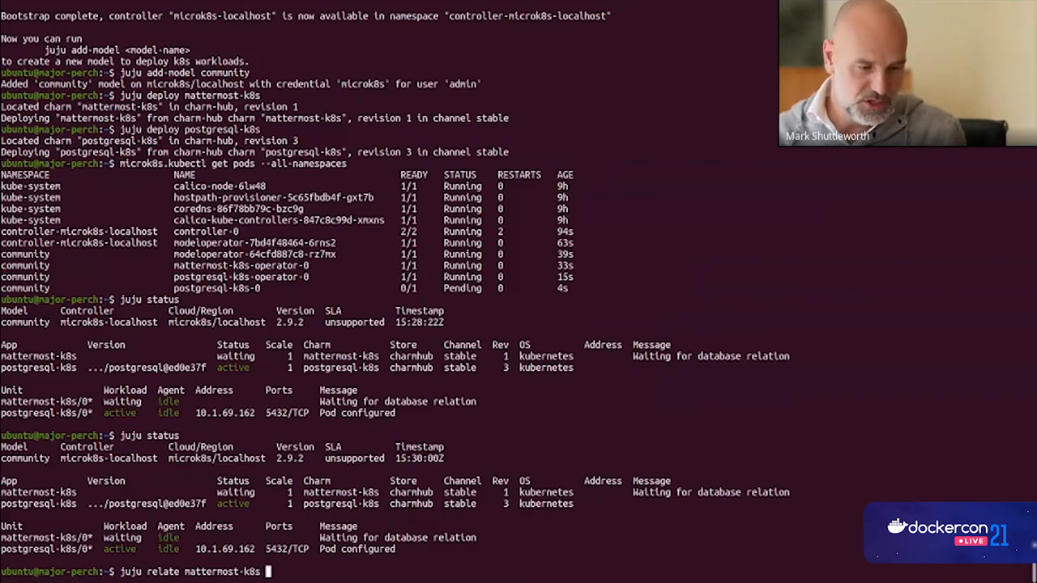
text(postgresql-)
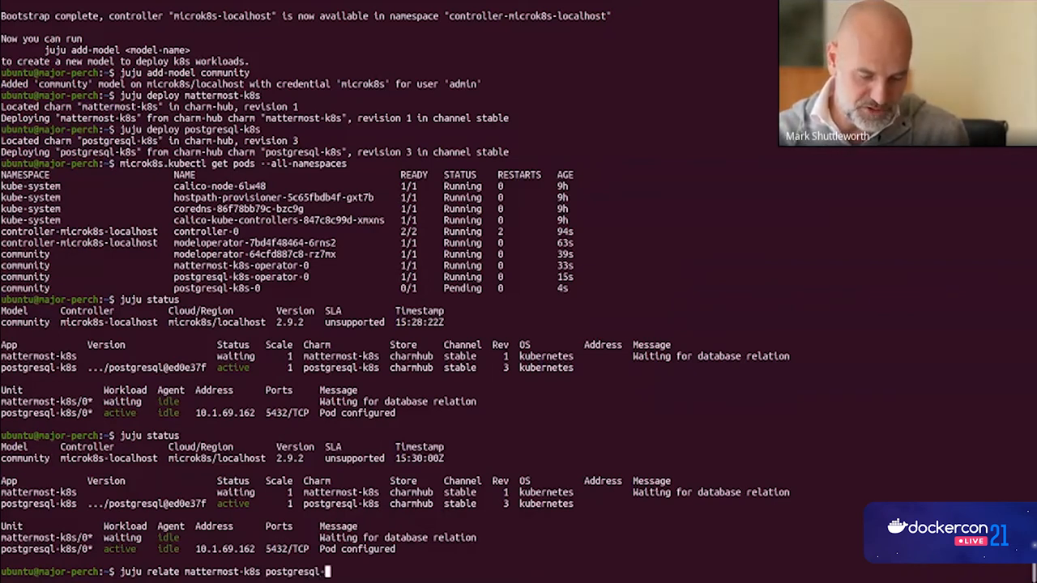
key(Return)
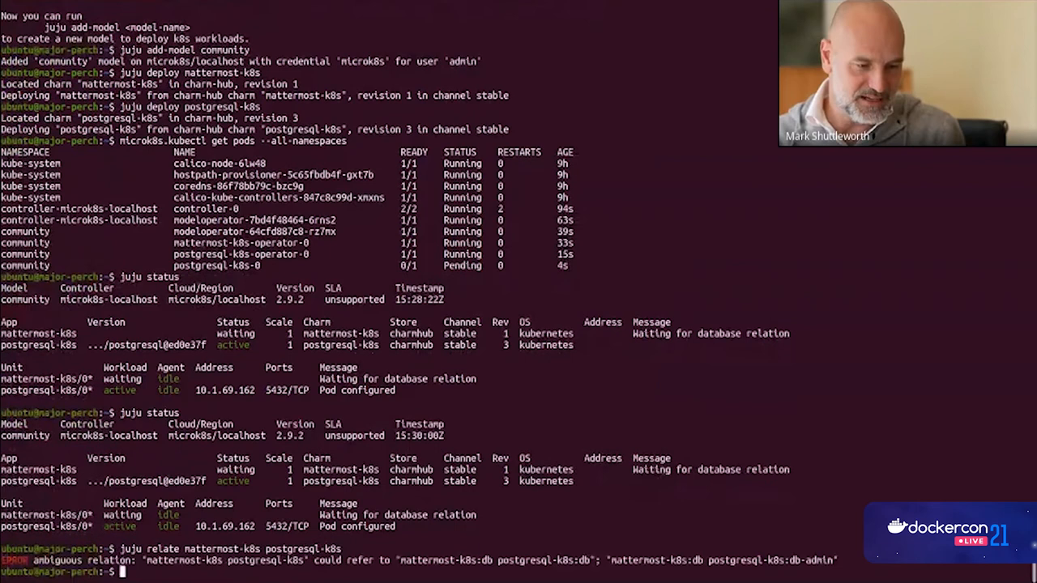
Step: Retry the relation against the explicit postgresql-k8s:db endpoint
text(juju relate mattermost-k8s postgresql-k8s:)
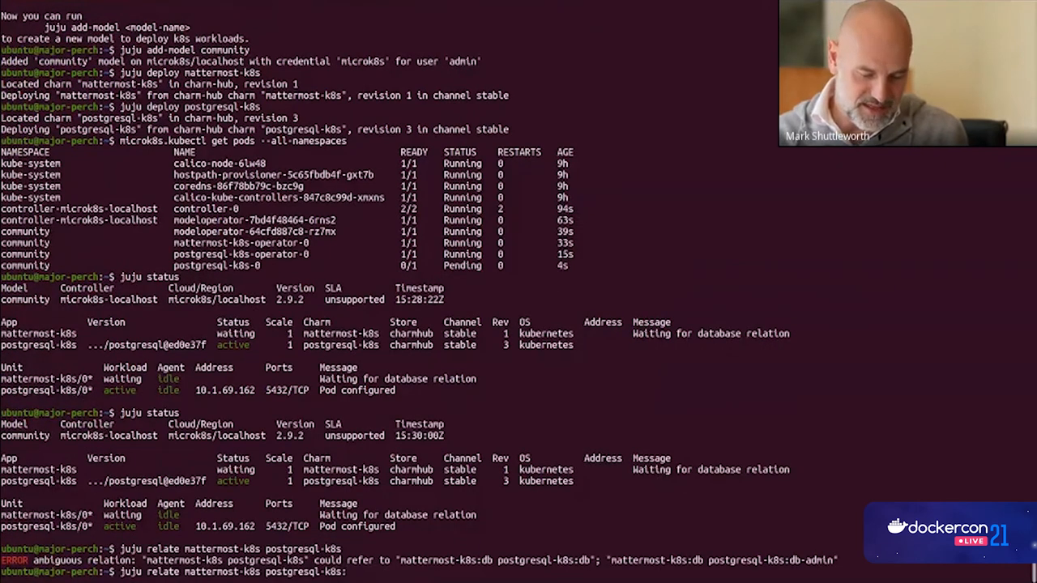
text(:db)
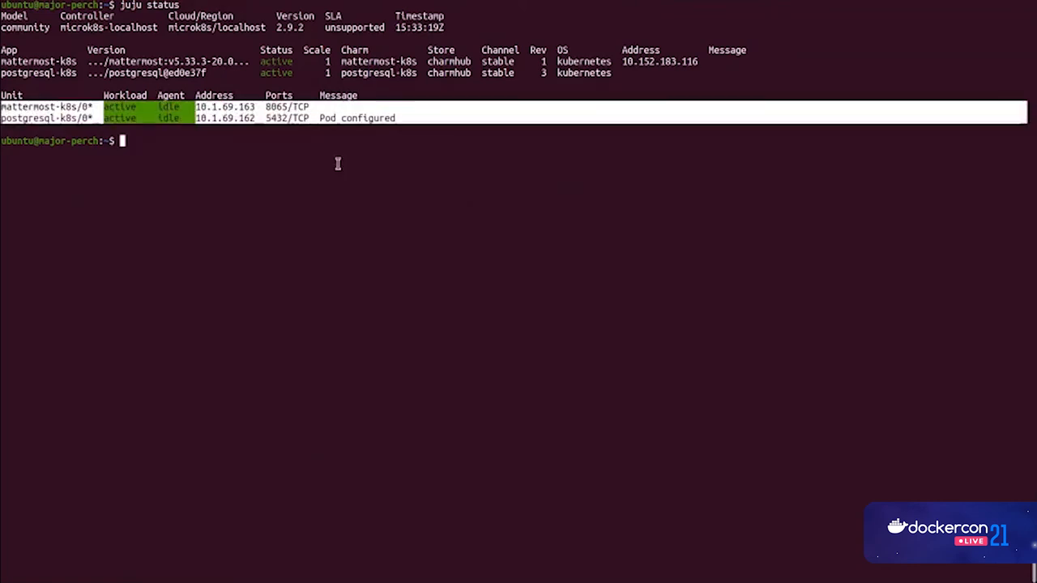
mouse_move(500, 155)
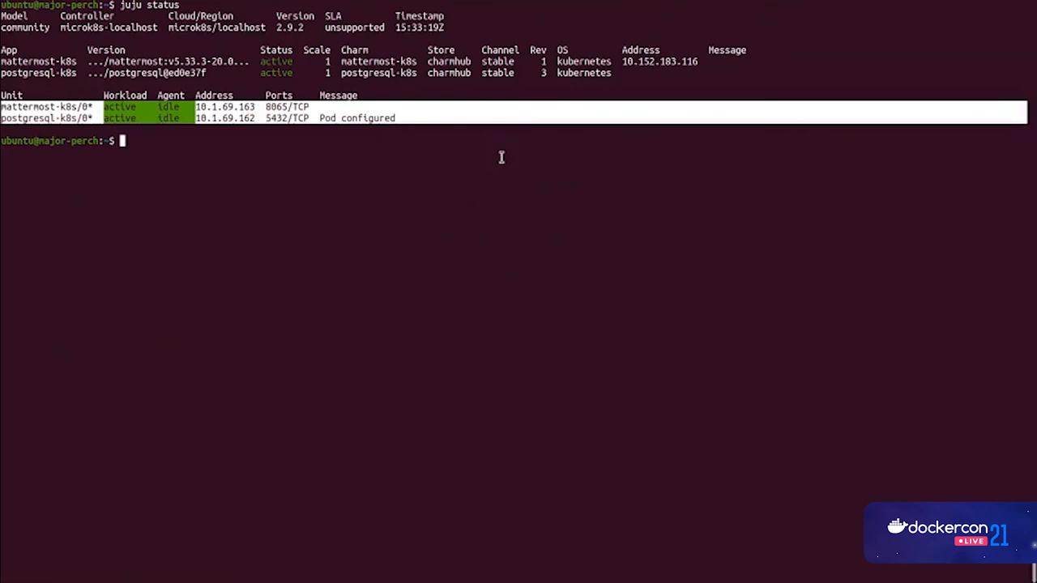
mouse_move(631, 177)
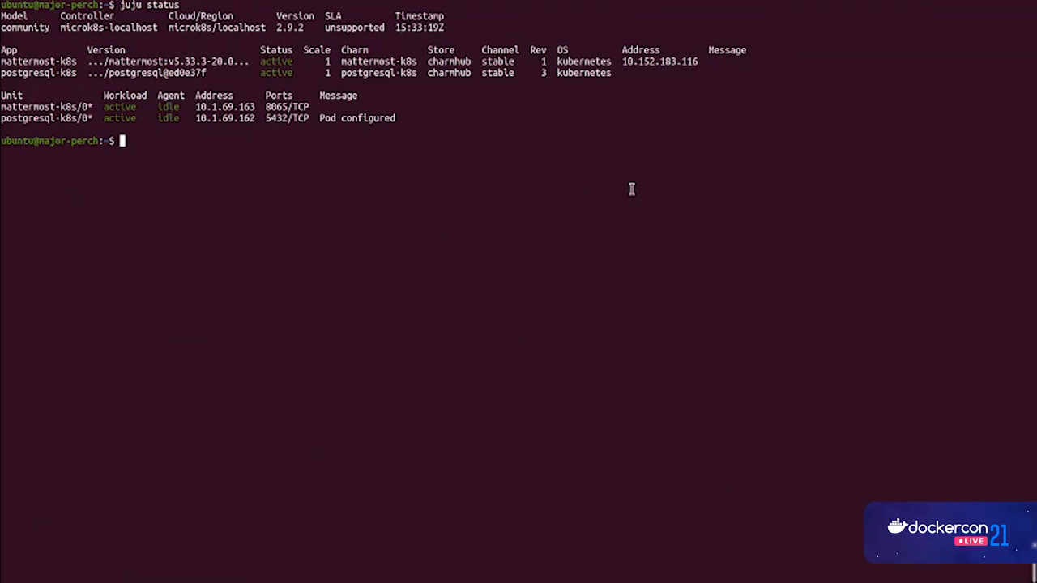
mouse_move(633, 206)
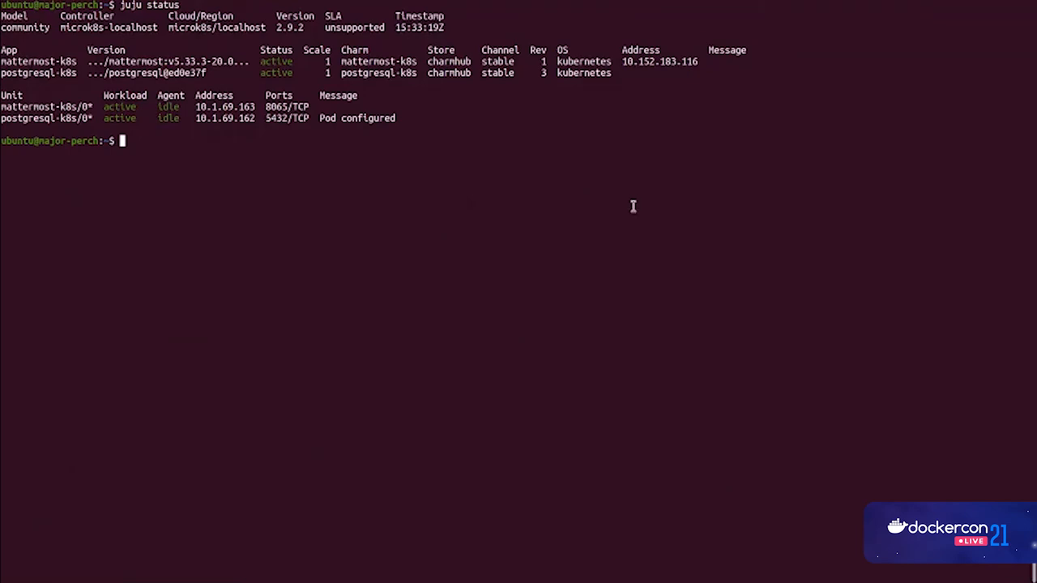
Step: Deploy the discourse-k8s charm with 'juju deploy discourse-k8s'
text(juju)
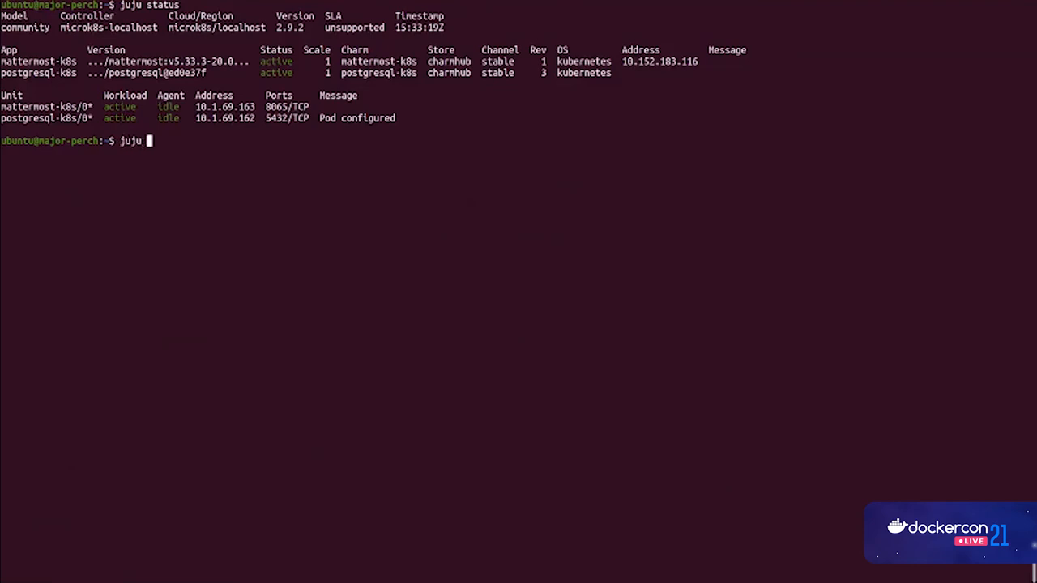
text(deploy discour)
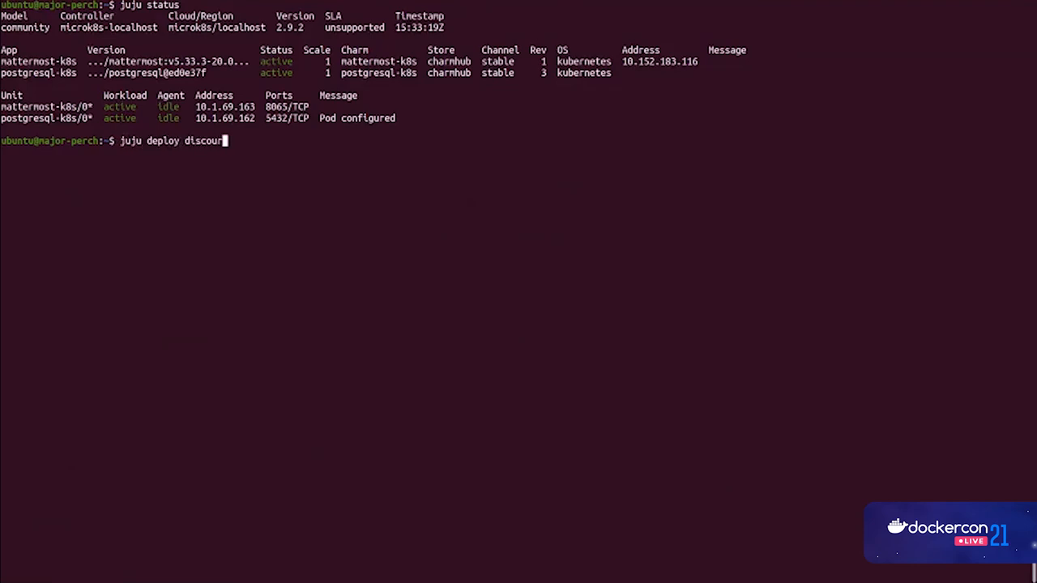
text(se-k8s)
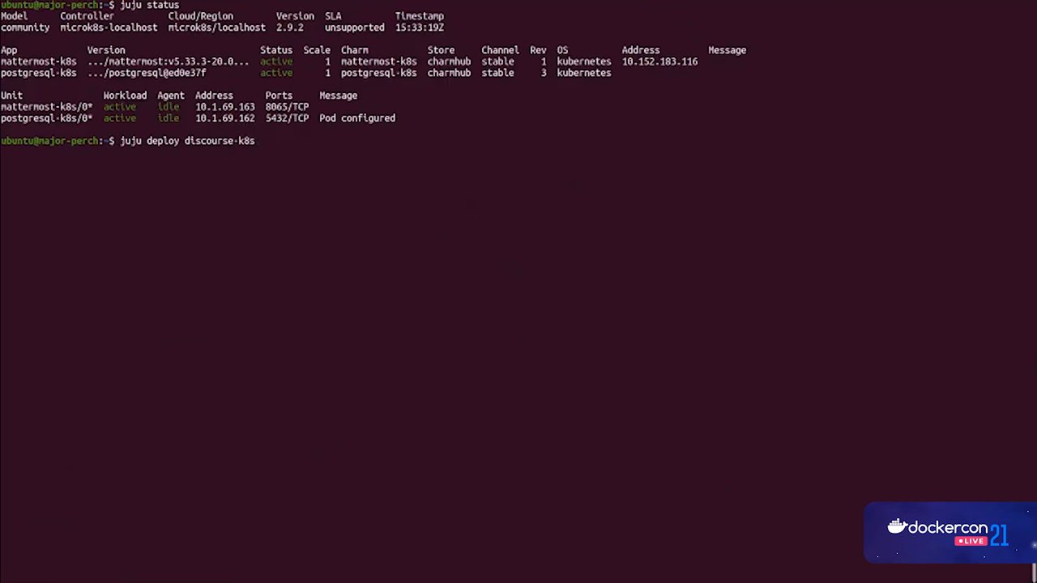
key(Return)
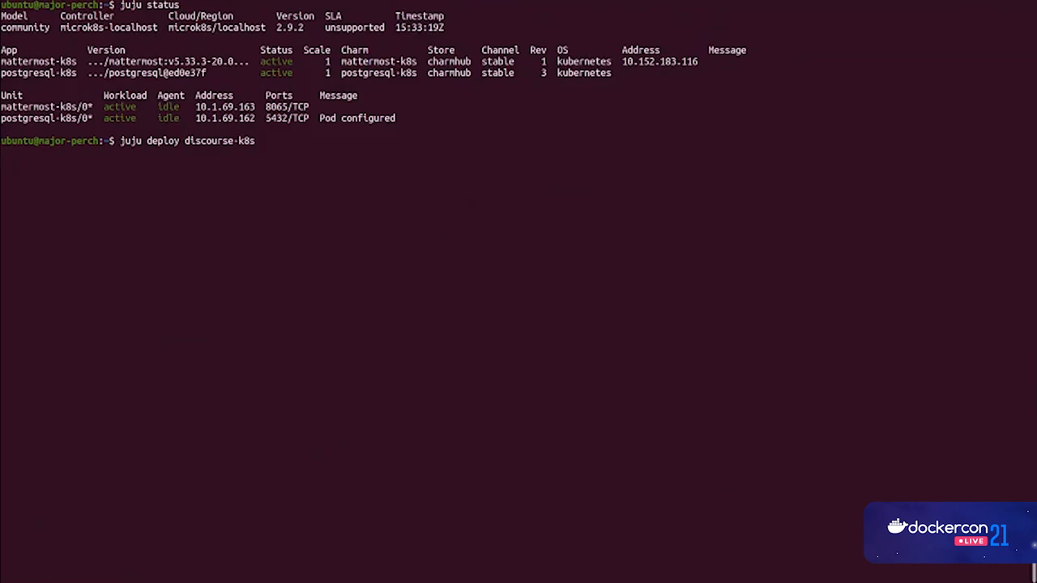
key(Return)
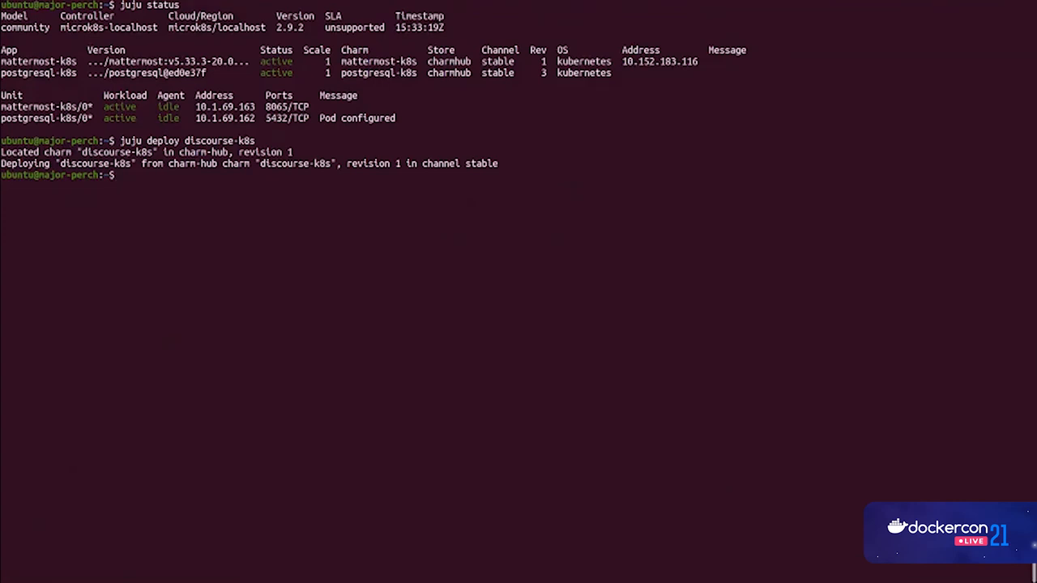
Step: Deploy the redis-k8s charm with 'juju deploy redis-k8s'
text(juju deploy)
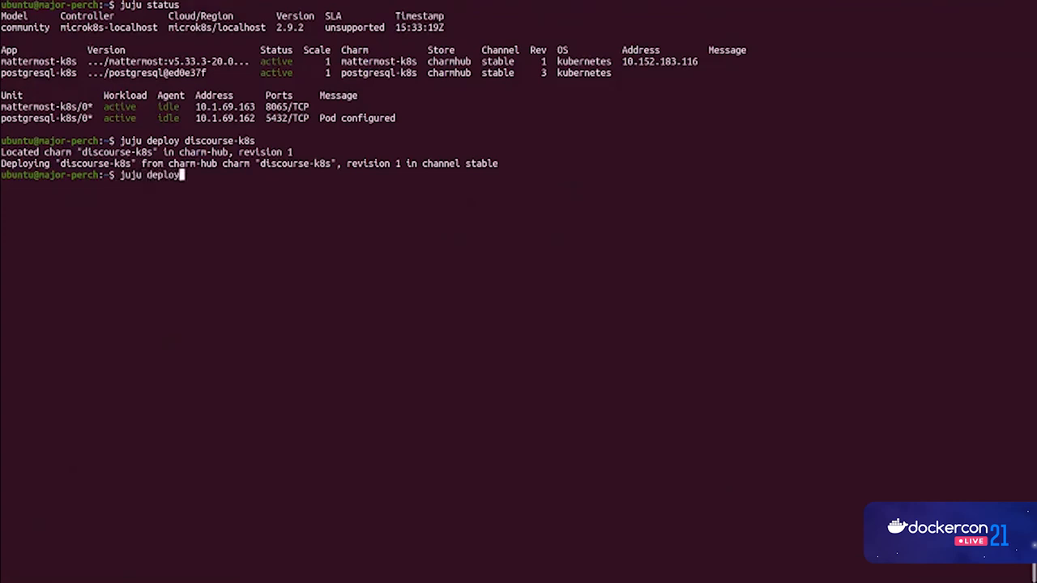
text(redis-k)
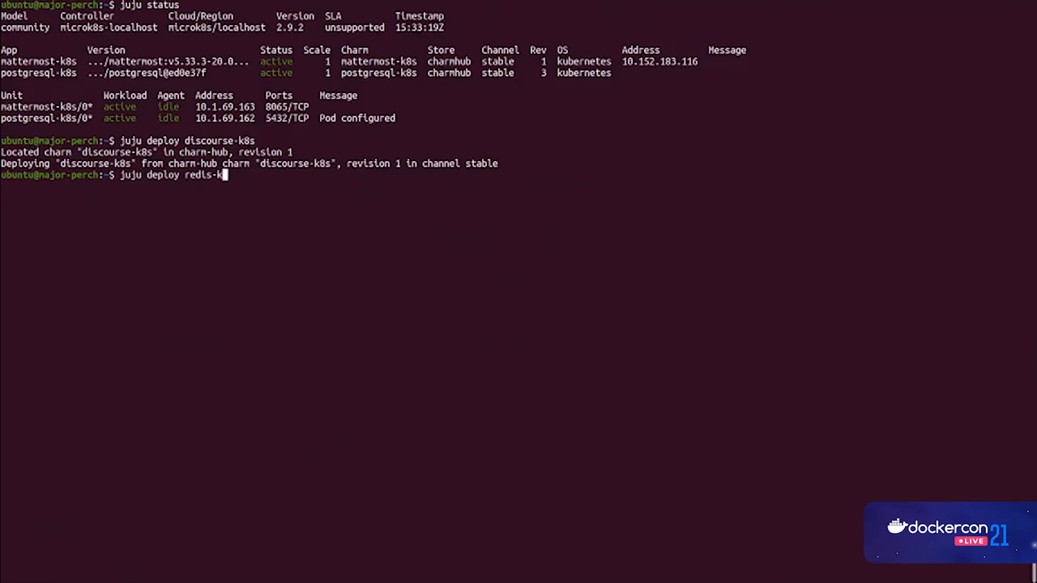
key(Return)
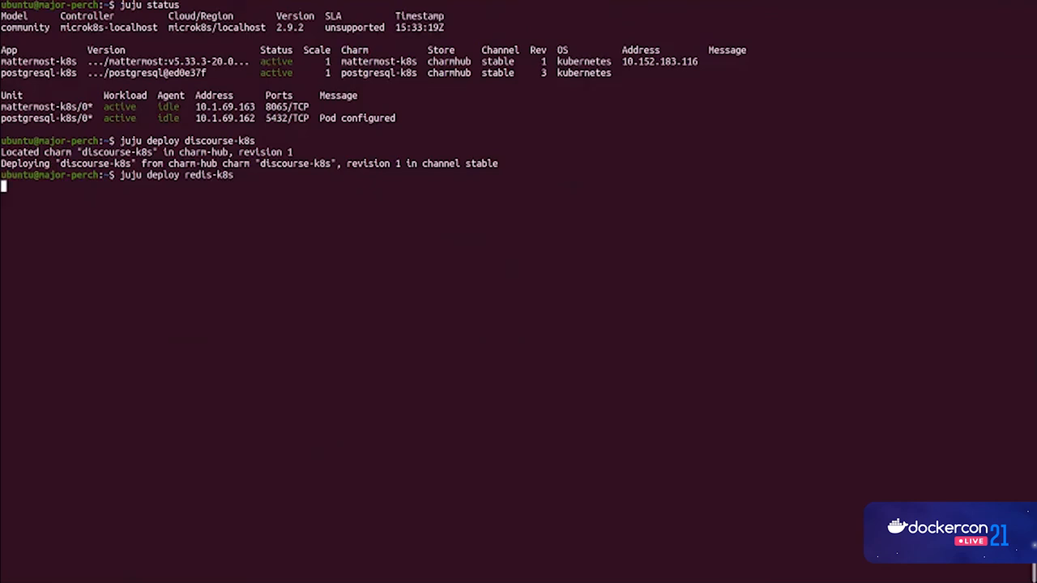
key(Return)
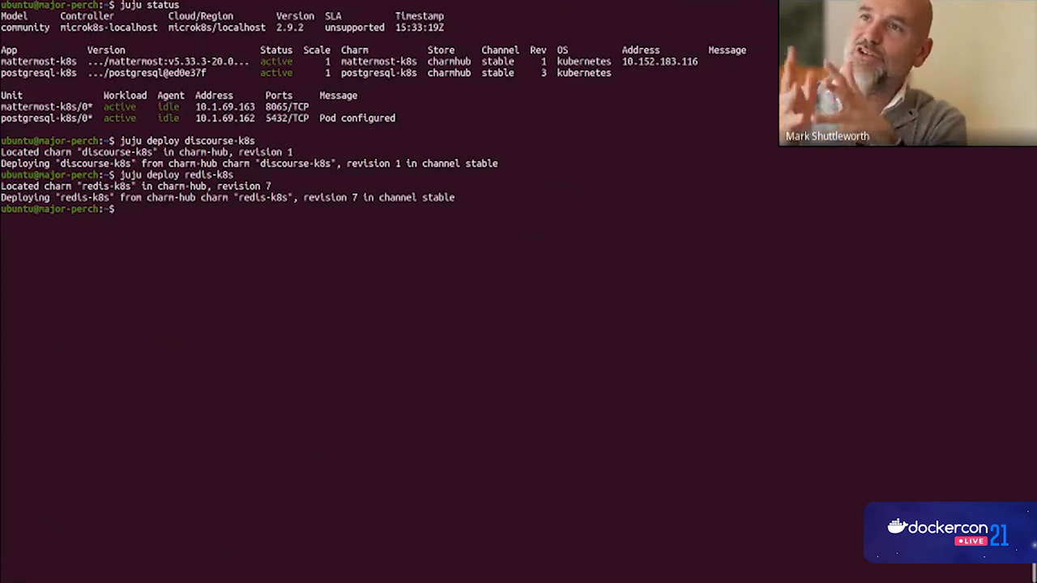
text(juj)
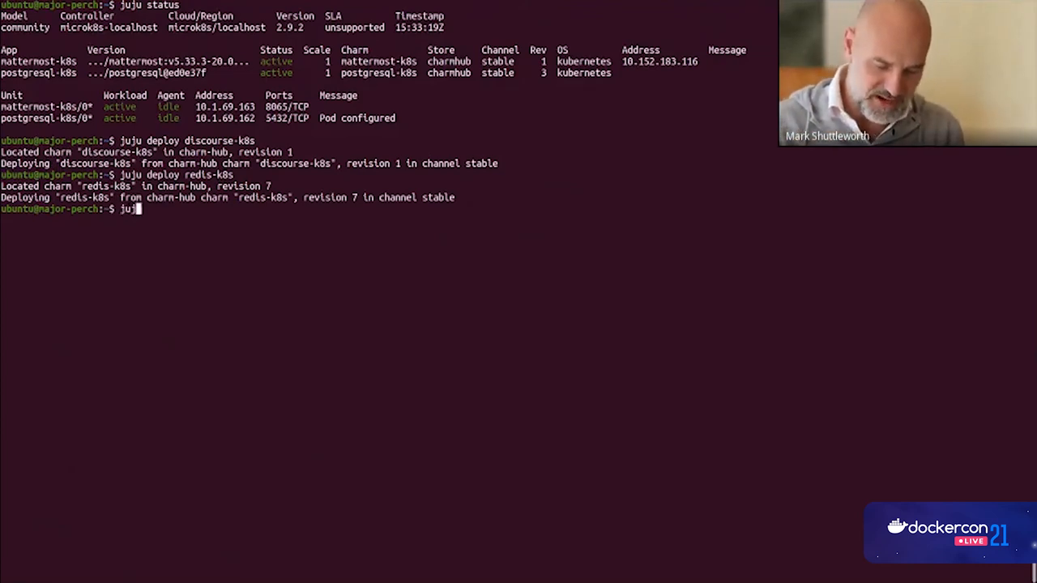
Step: Relate discourse-k8s to the postgresql-k8s:db-admin endpoint
text(relate)
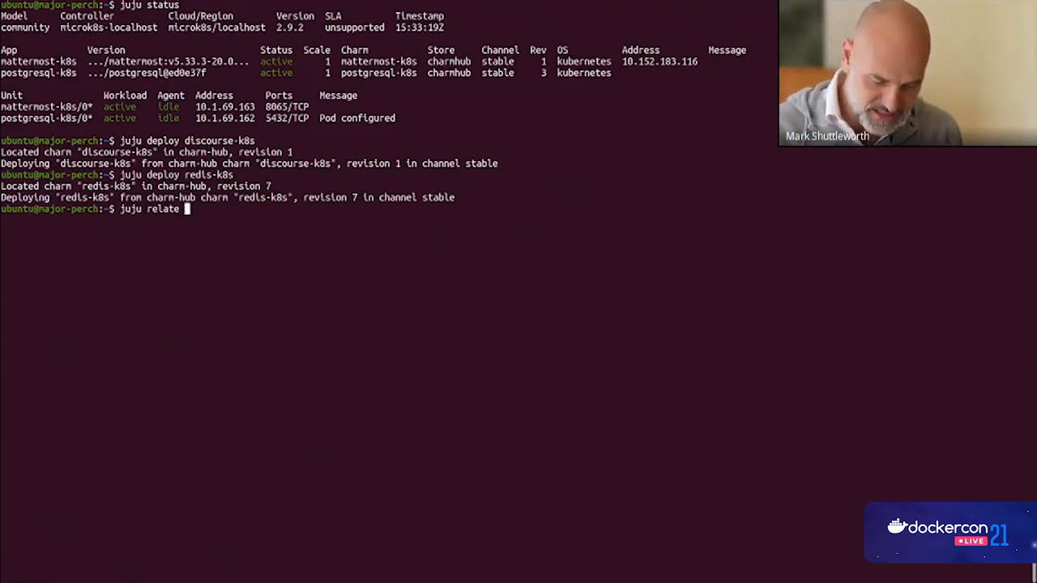
text(discourse-k8s postgre)
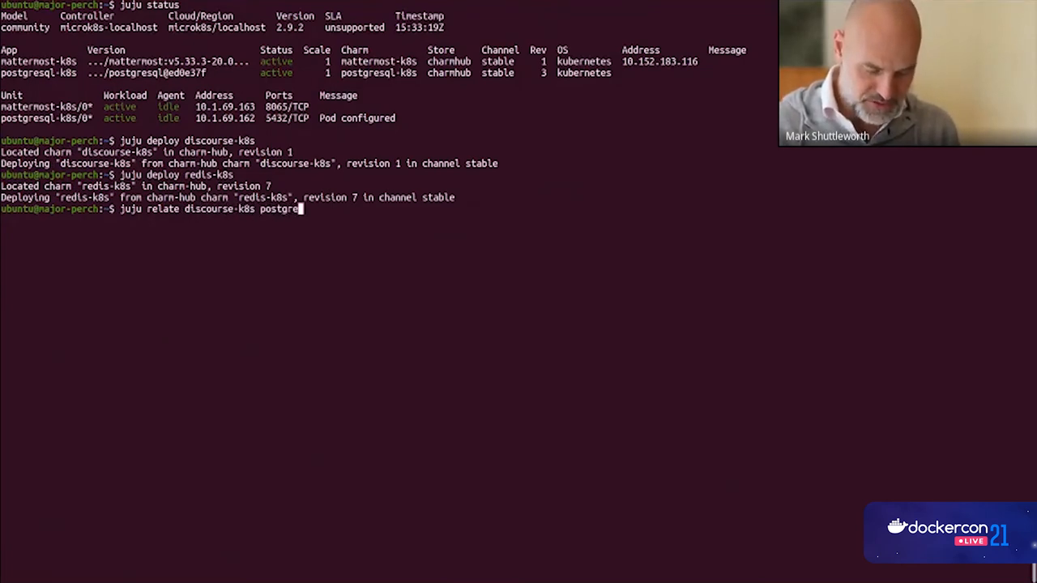
text(sql-k8s)
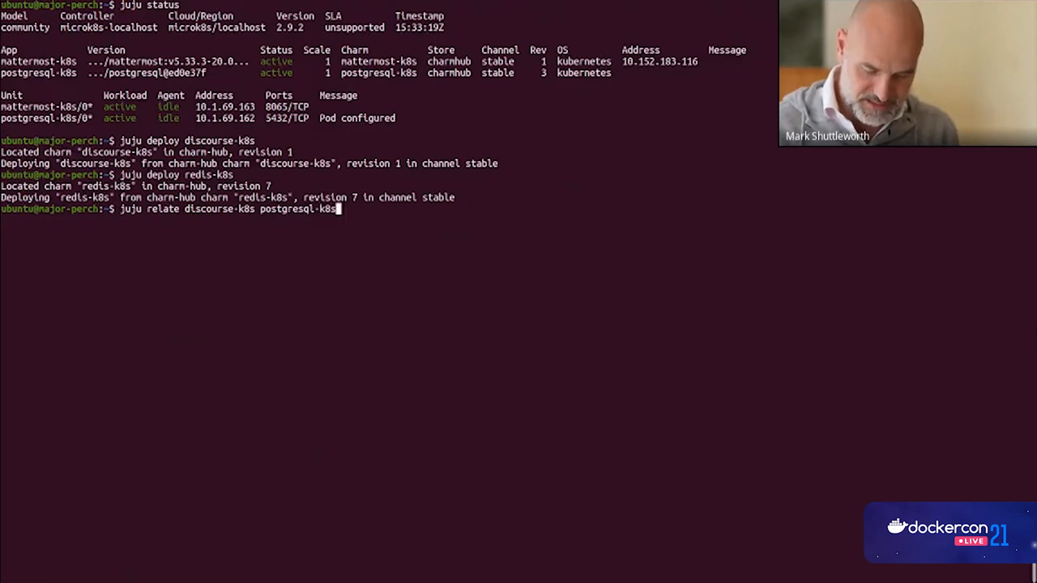
text(:db-)
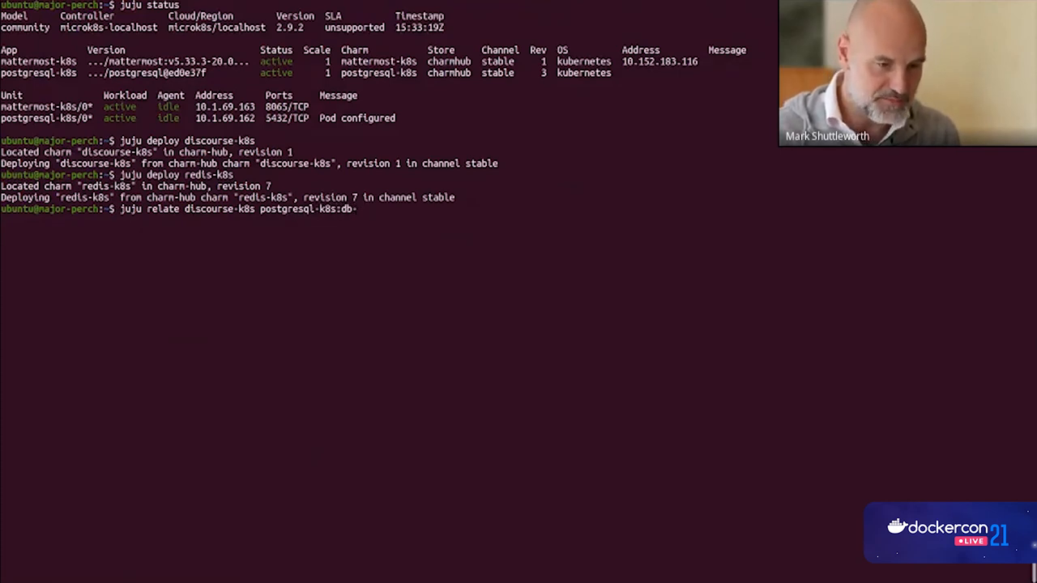
text(admin)
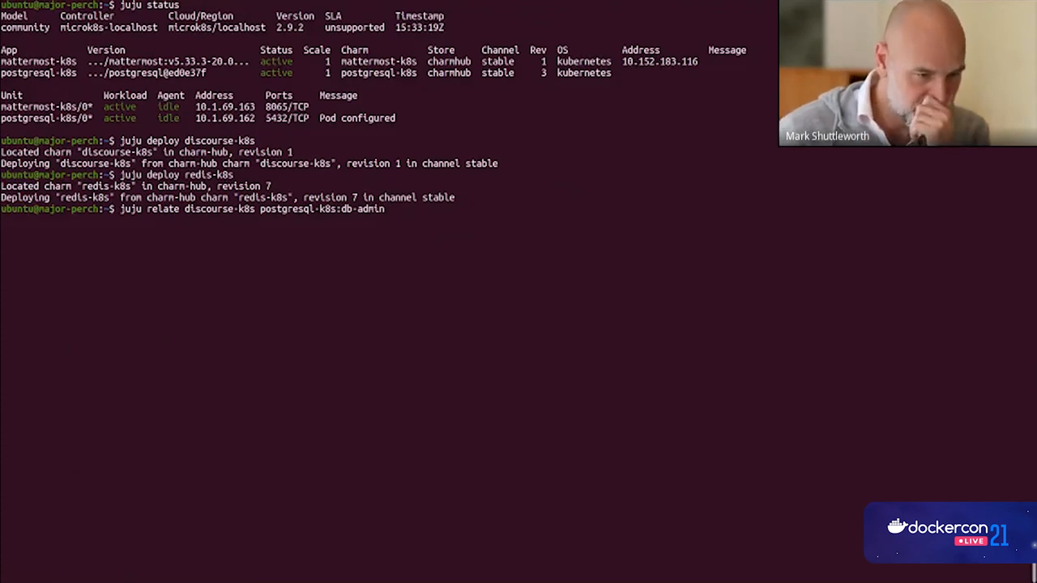
key(Return)
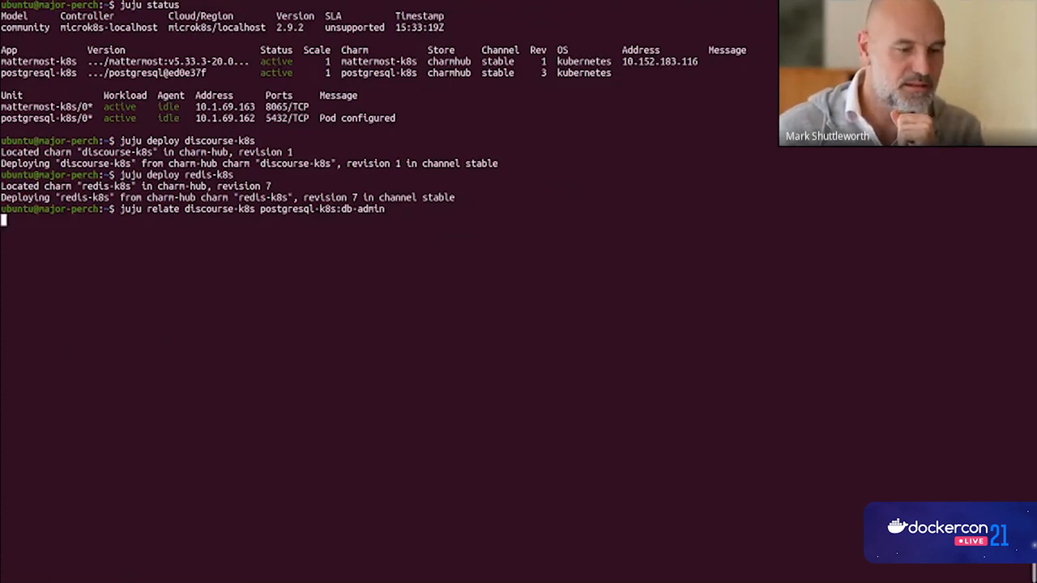
key(Return)
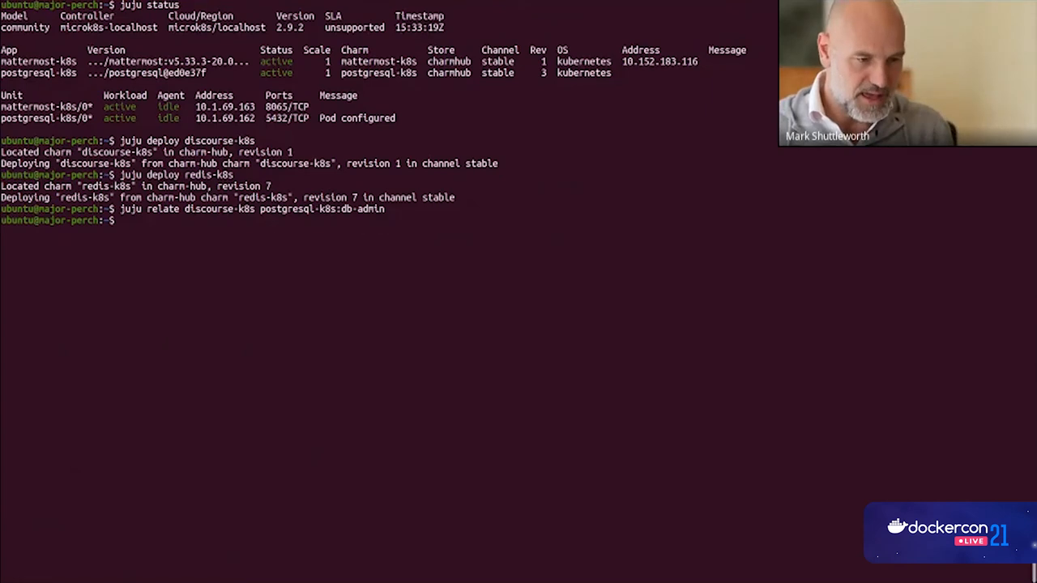
Step: Relate discourse-k8s to redis-k8s
text(juju relate discourse-k8s)
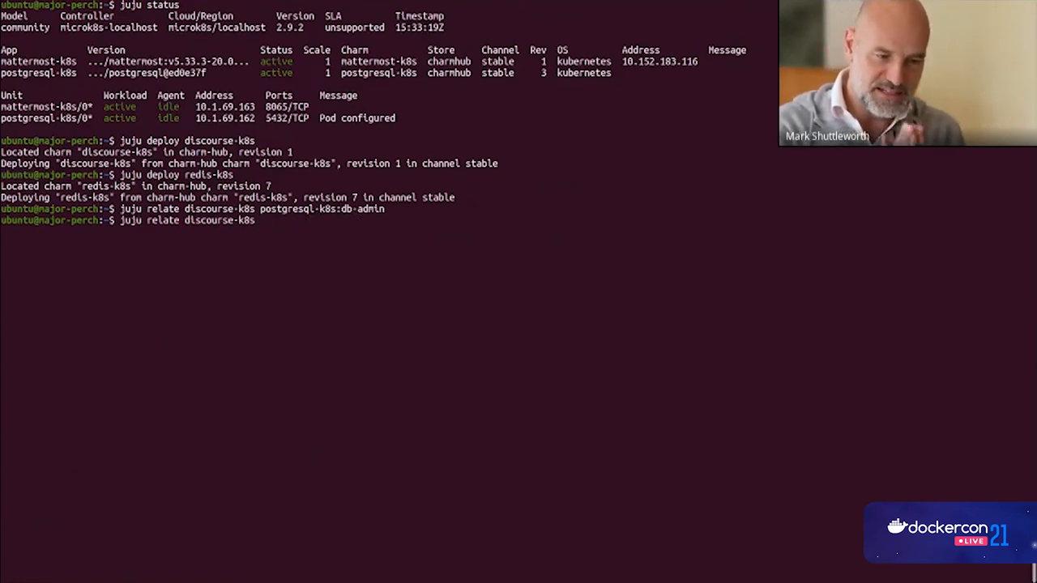
text(redis-k8s)
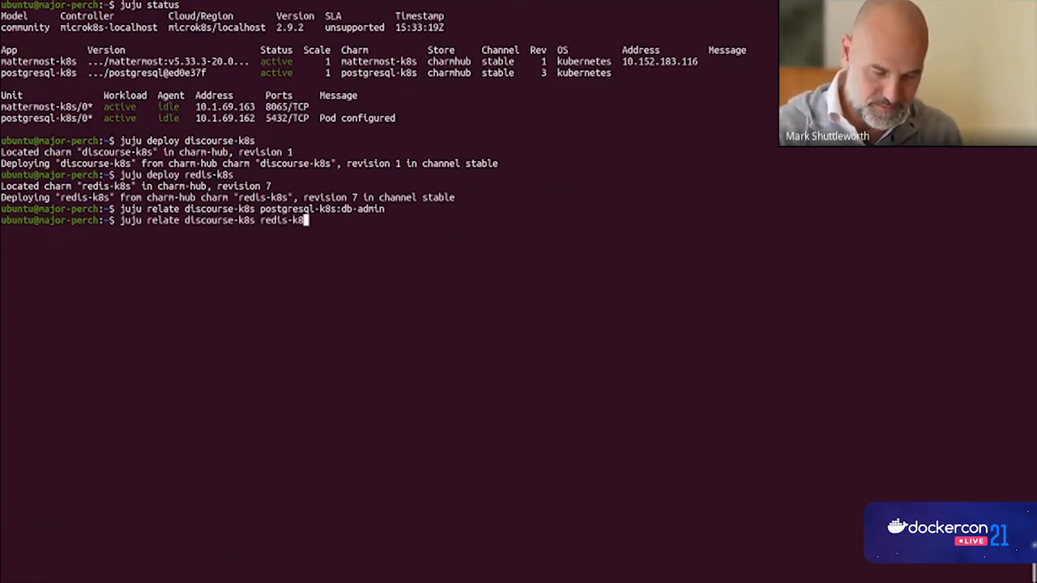
key(Return)
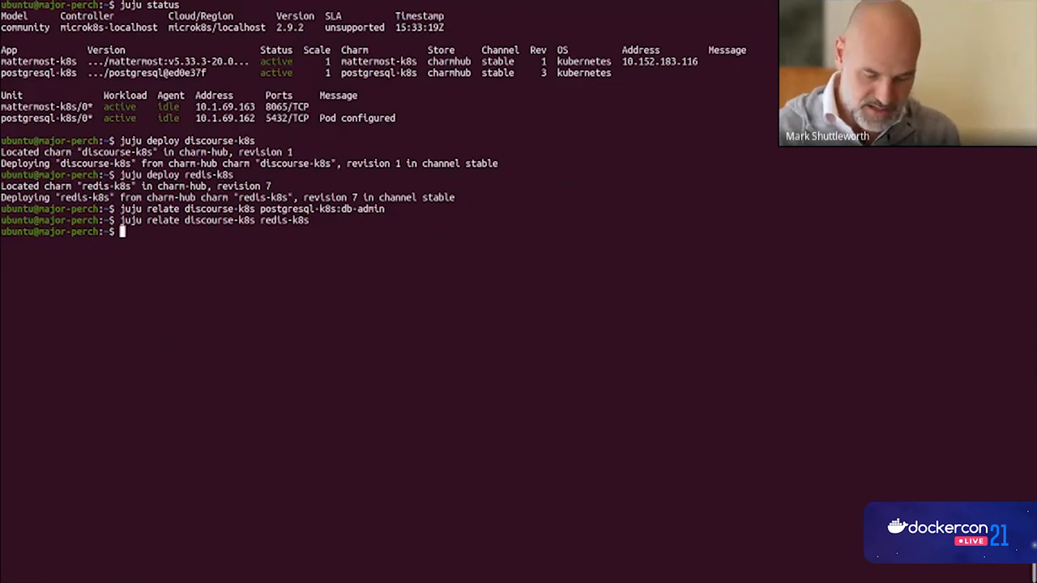
Step: Run 'juju status' showing all four applications, with discourse-k8s blocked needing a db relation
text(juju status)
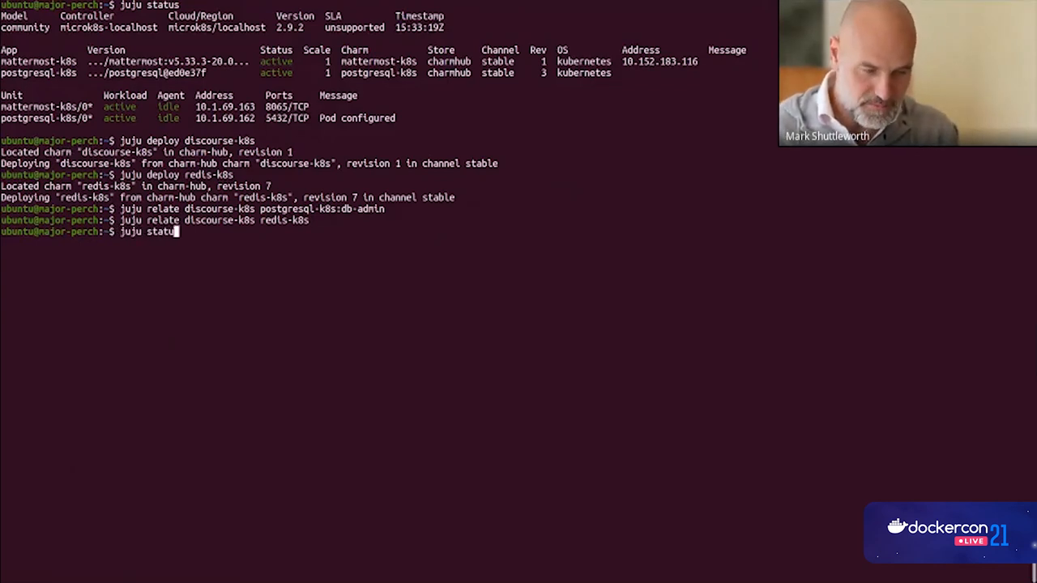
key(Return)
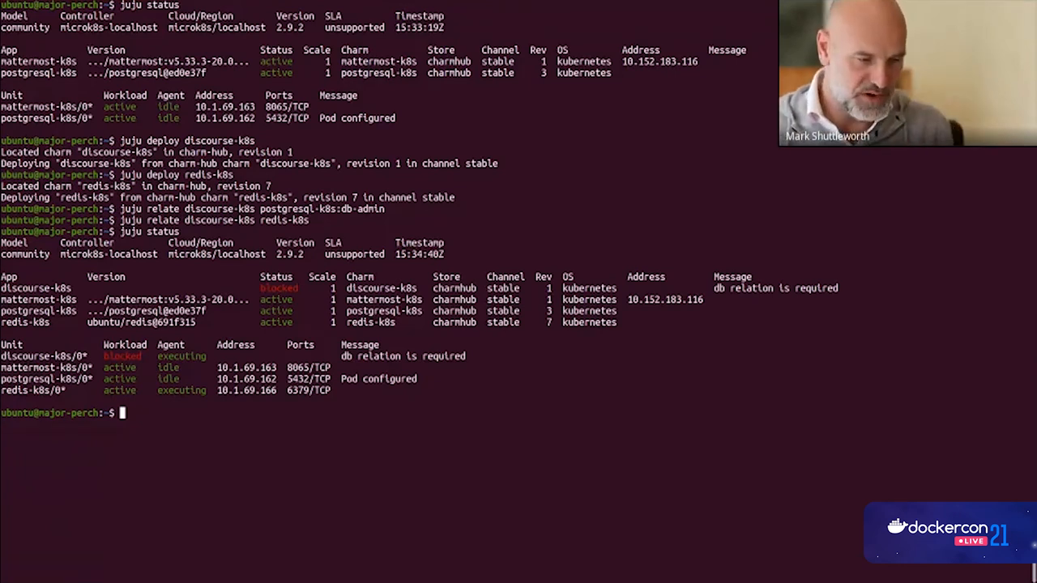
key(ctrl+r)
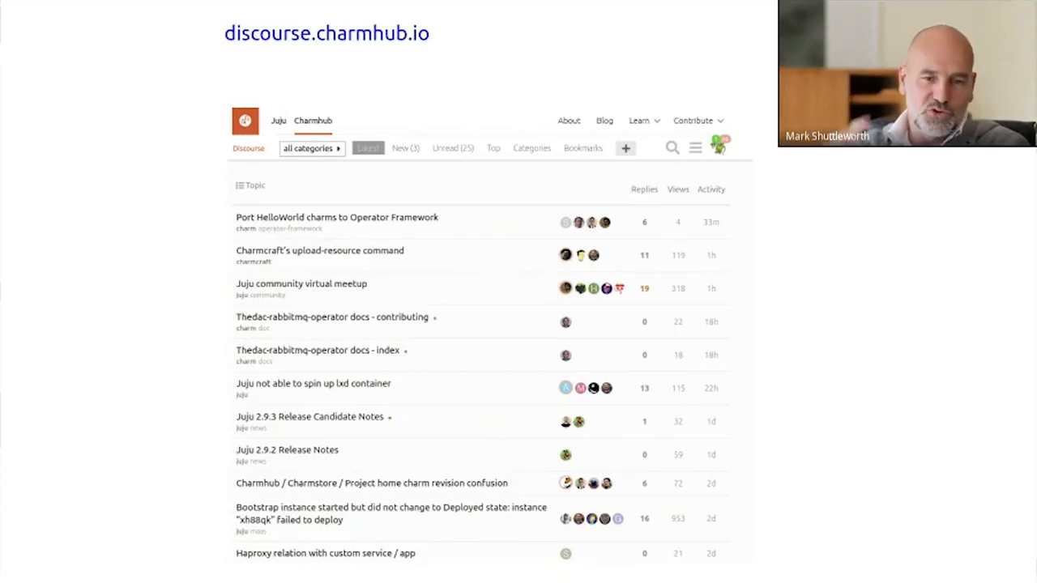
Step: Advance to the juju.is charm documentation slide
click(327, 33)
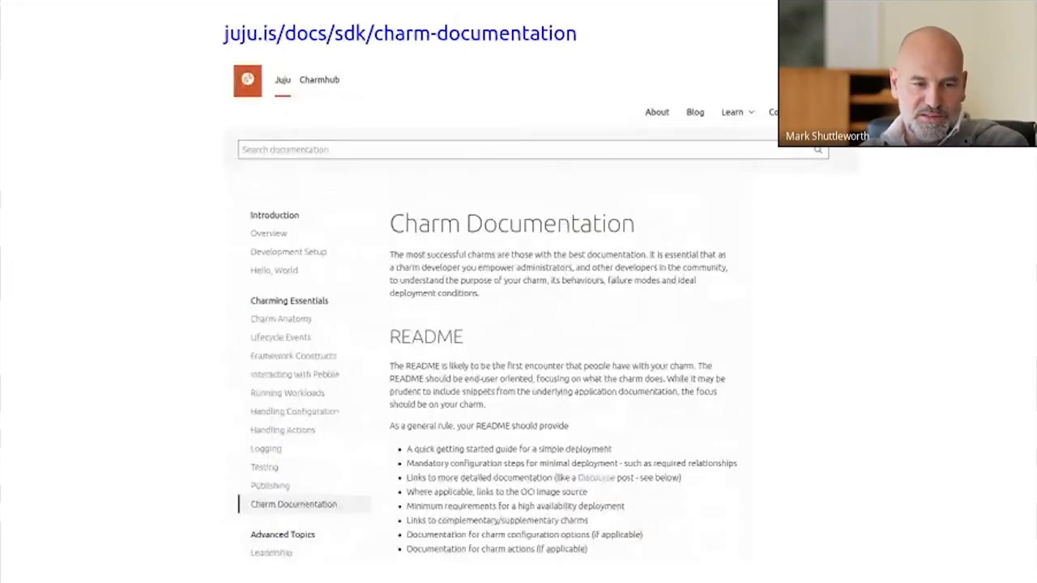